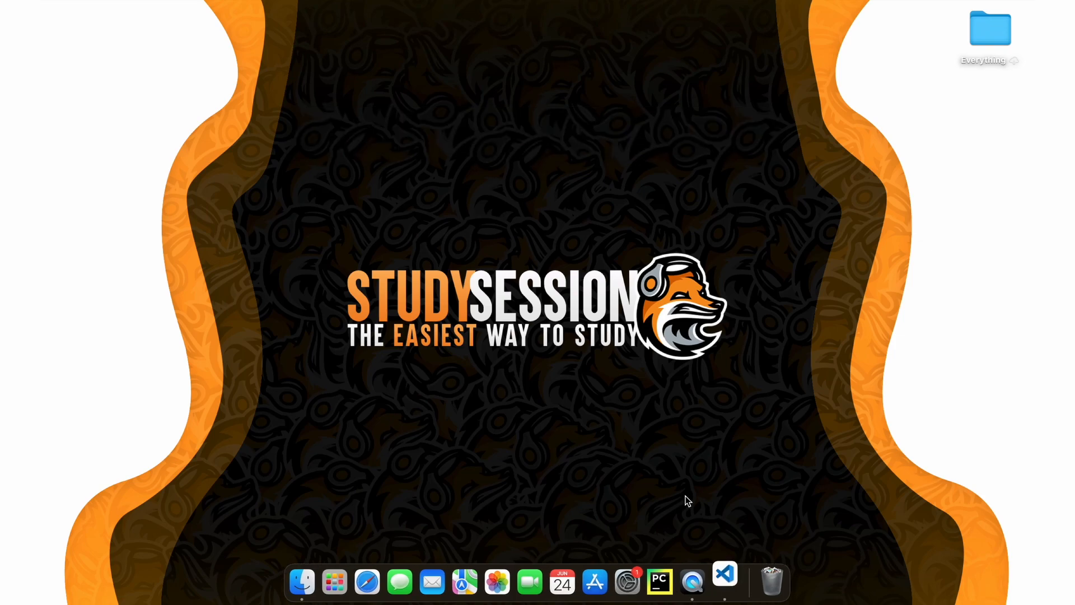
Step: Launch VS Code from the Dock and create a desktop folder, renaming it to numpy_project
click(725, 583)
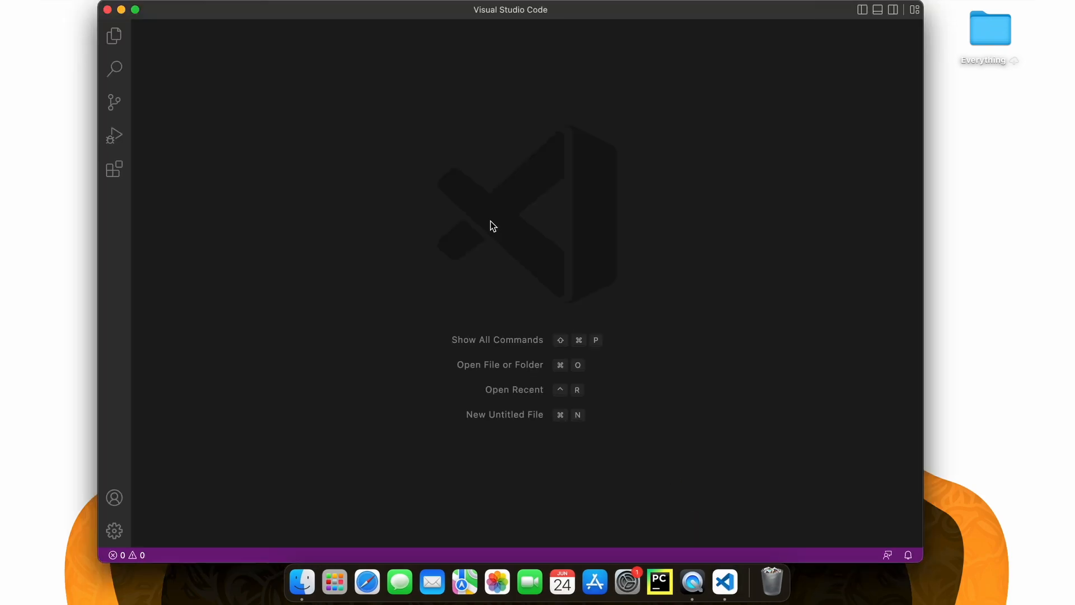
right_click(959, 209)
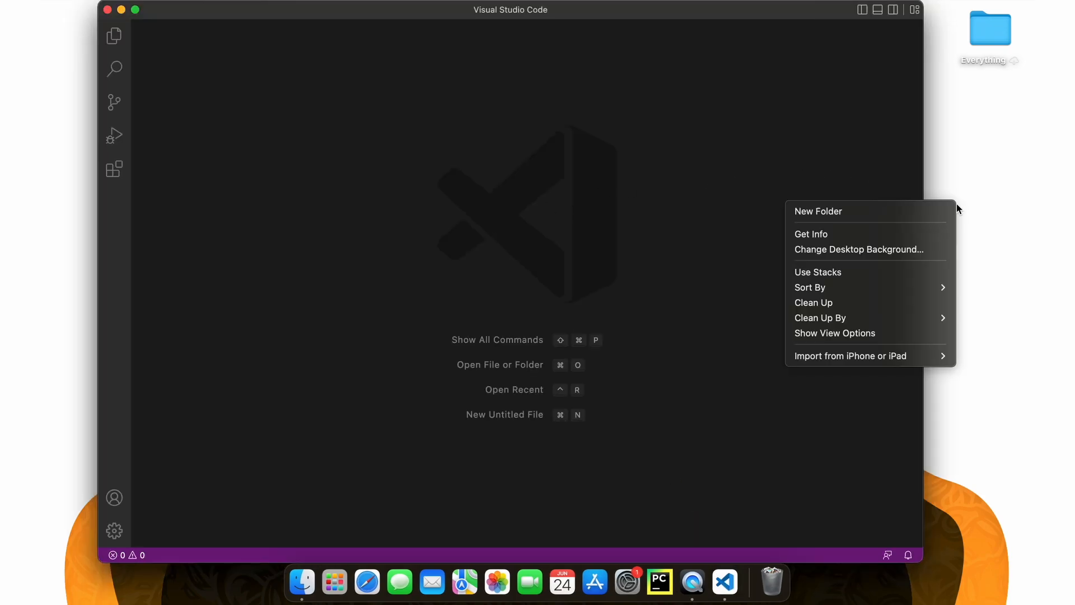
click(817, 212)
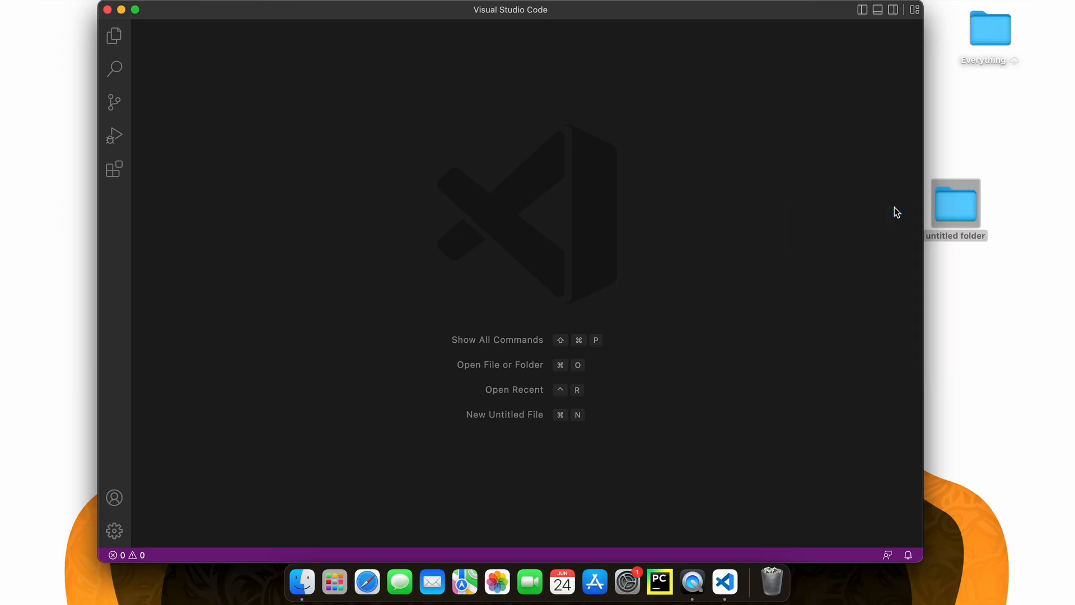
right_click(955, 202)
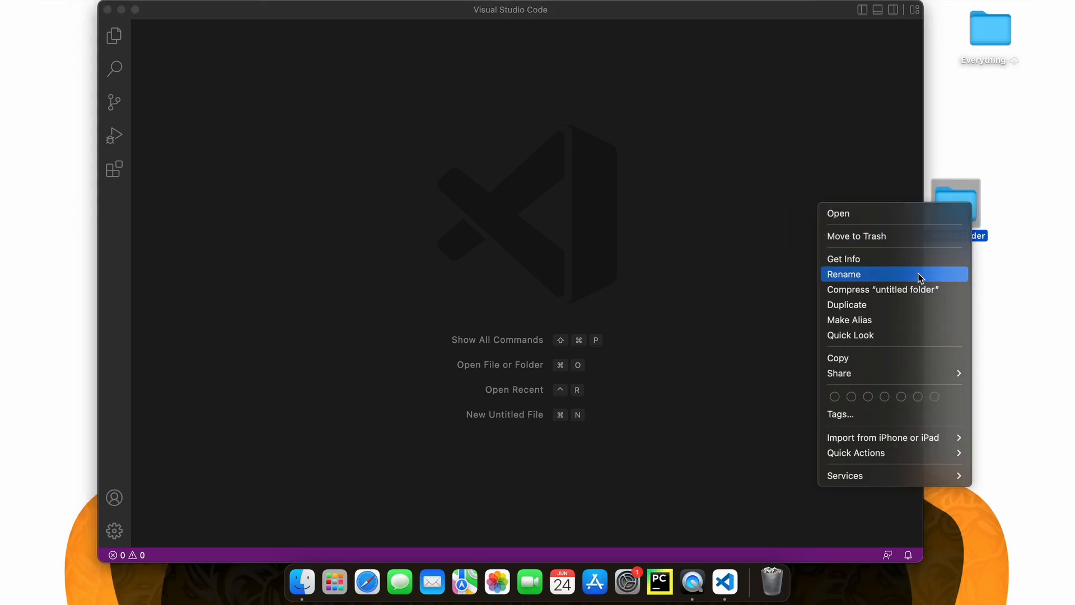
click(845, 274)
text(numpy_project)
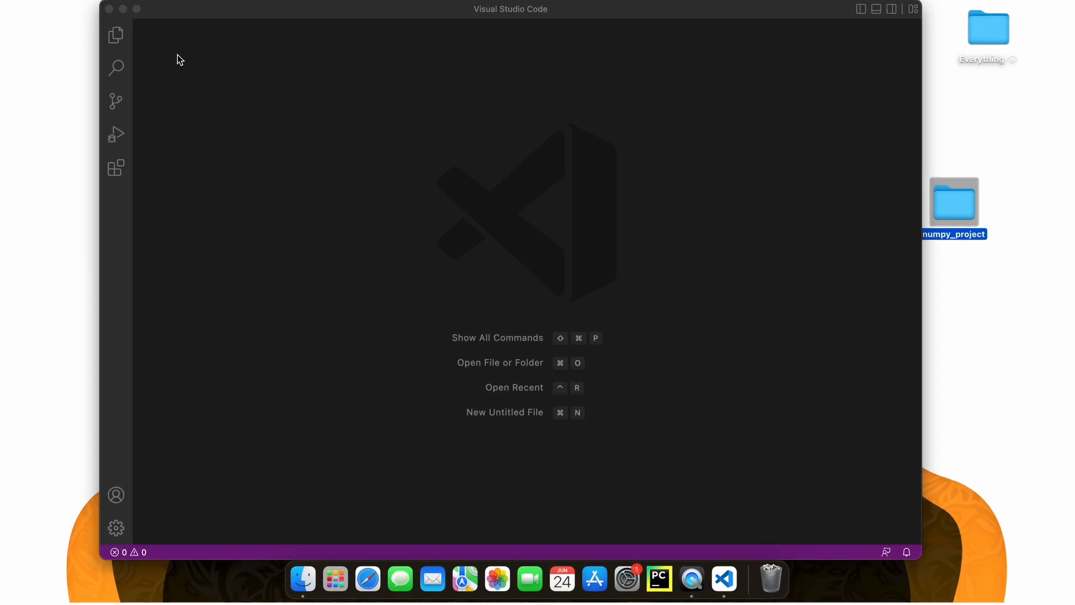
Step: Open the Desktop folder numpy_project as the VS Code workspace
click(116, 35)
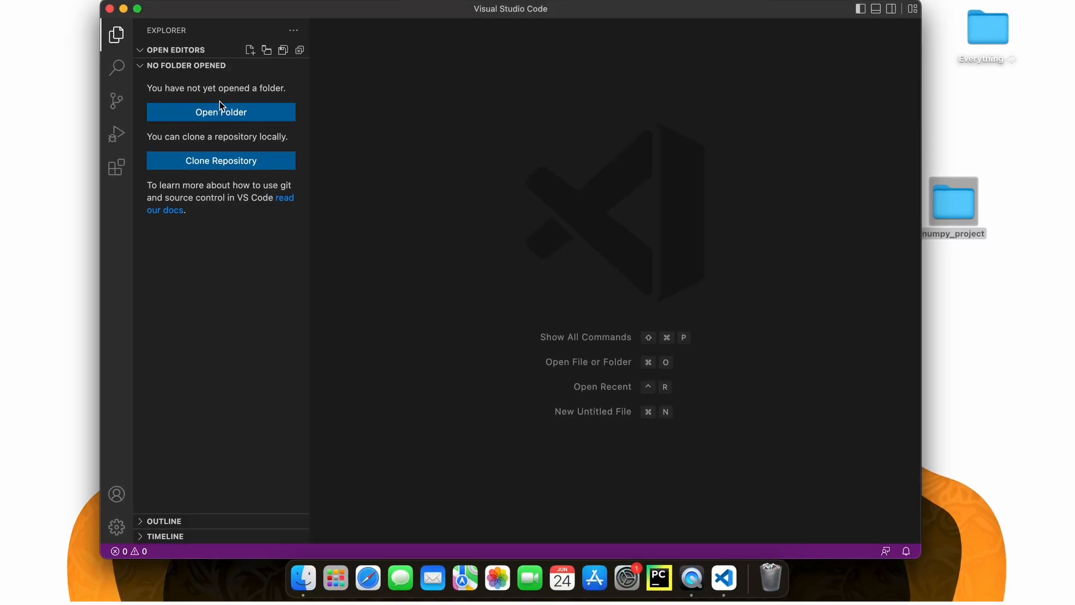
click(221, 112)
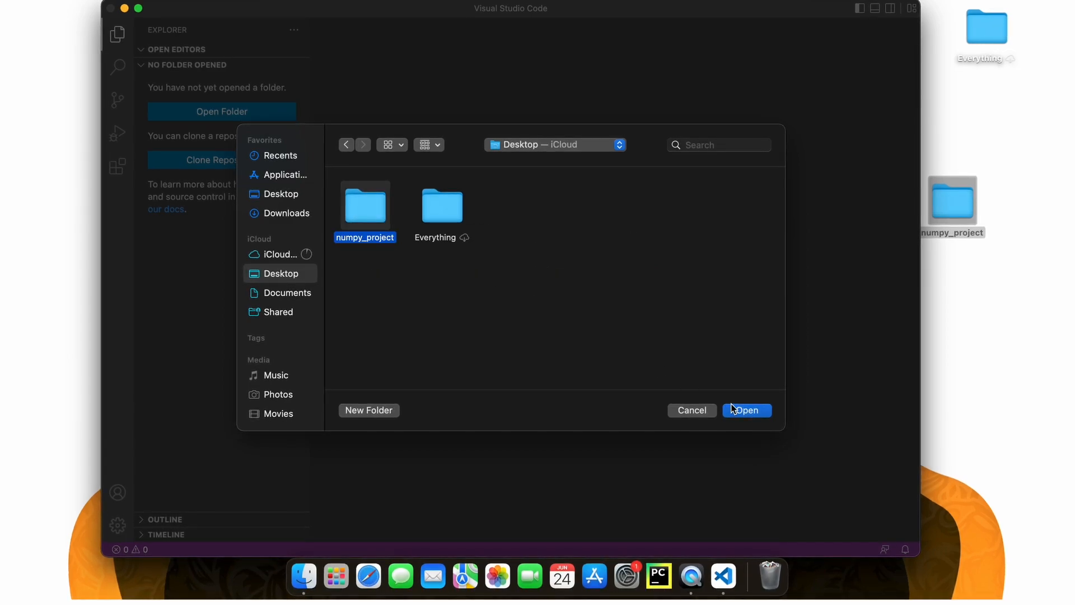
click(746, 410)
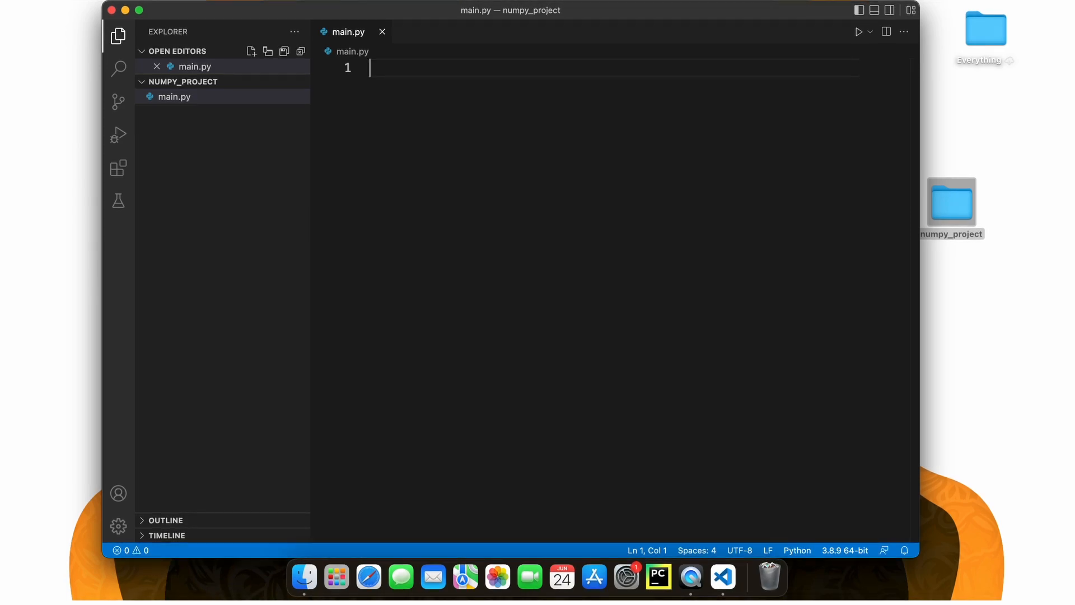
mouse_move(763, 77)
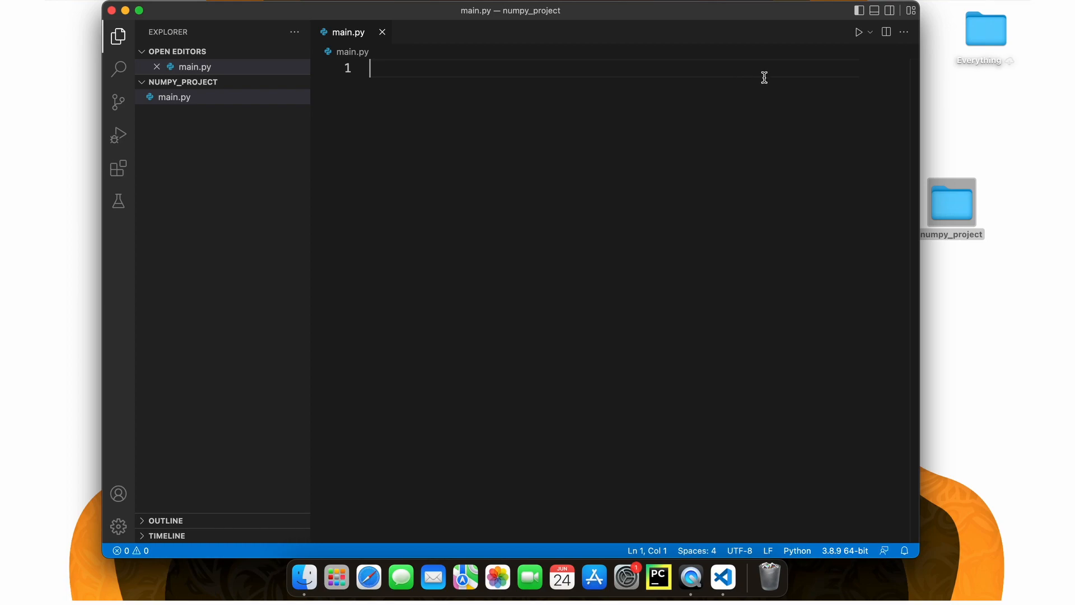
Step: Run python3.9 -m venv studysession in the terminal and accept it as the workspace interpreter
click(874, 11)
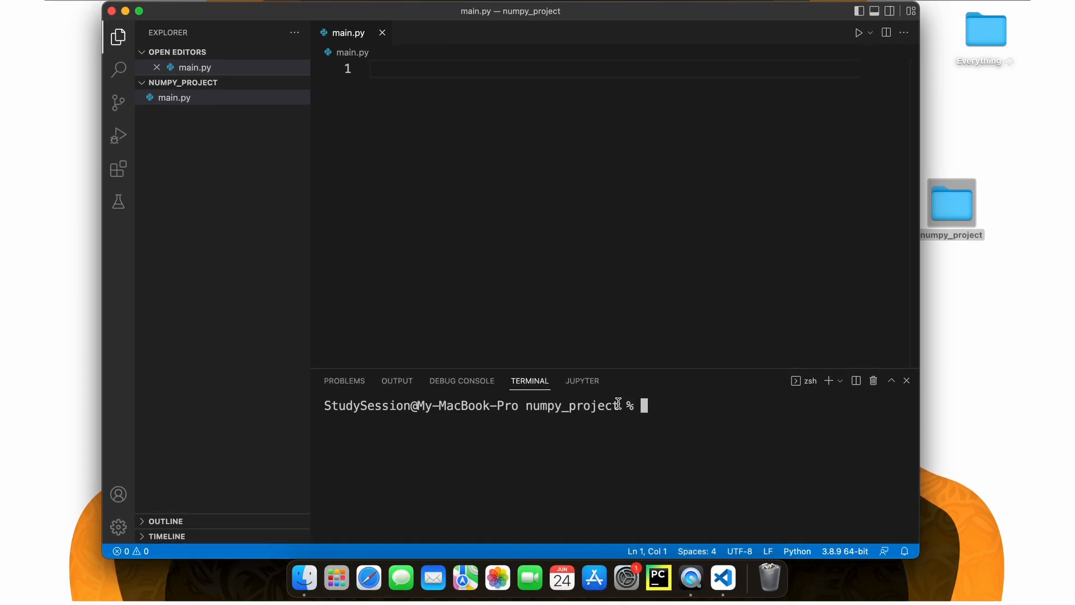
double_click(571, 405)
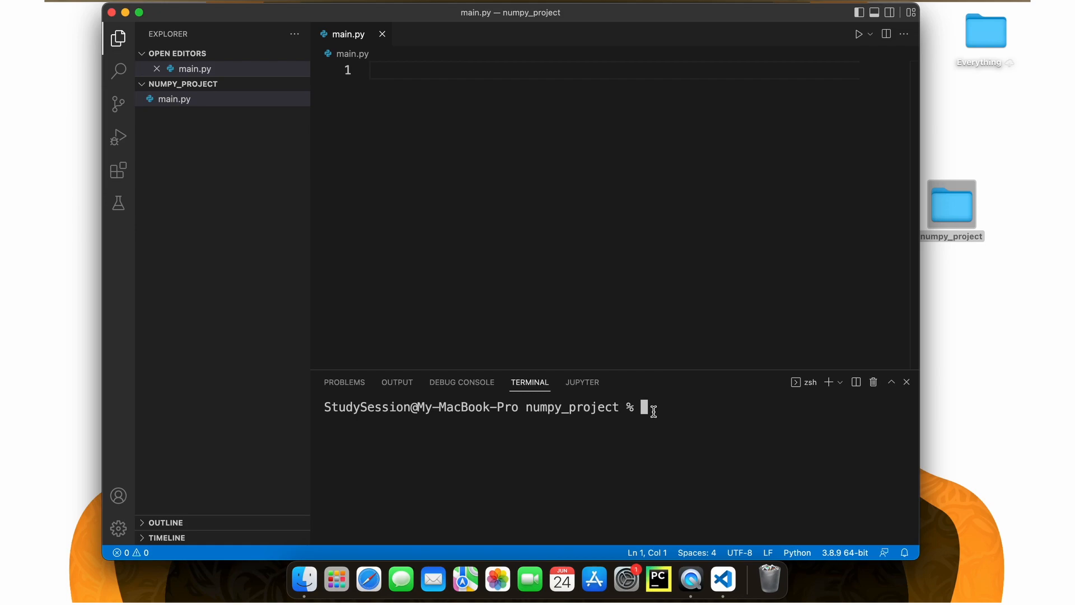
text(python3)
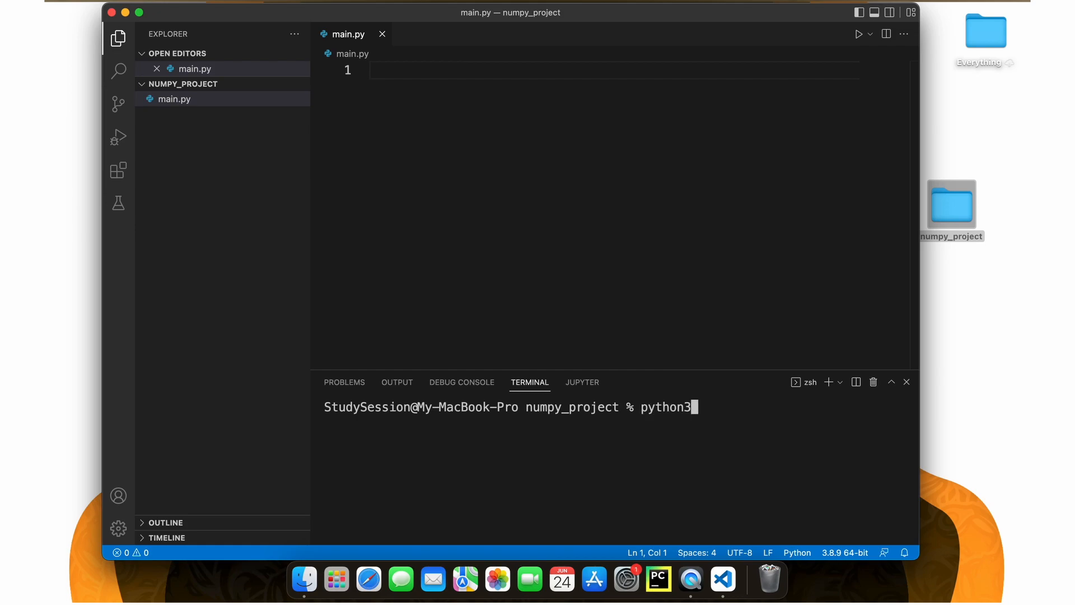
text(.9 -m venv)
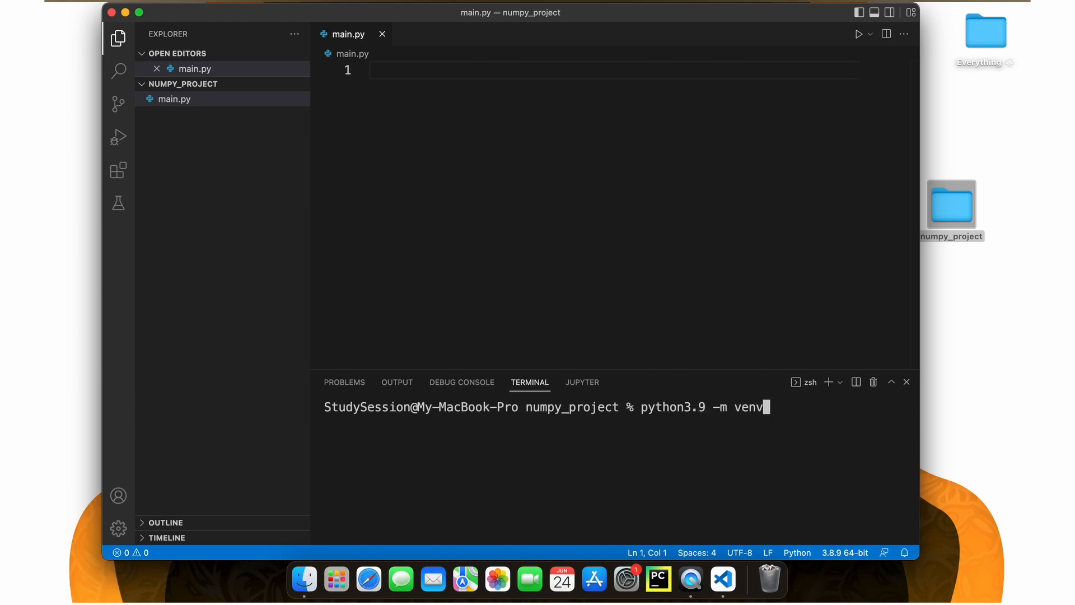
text(studysession)
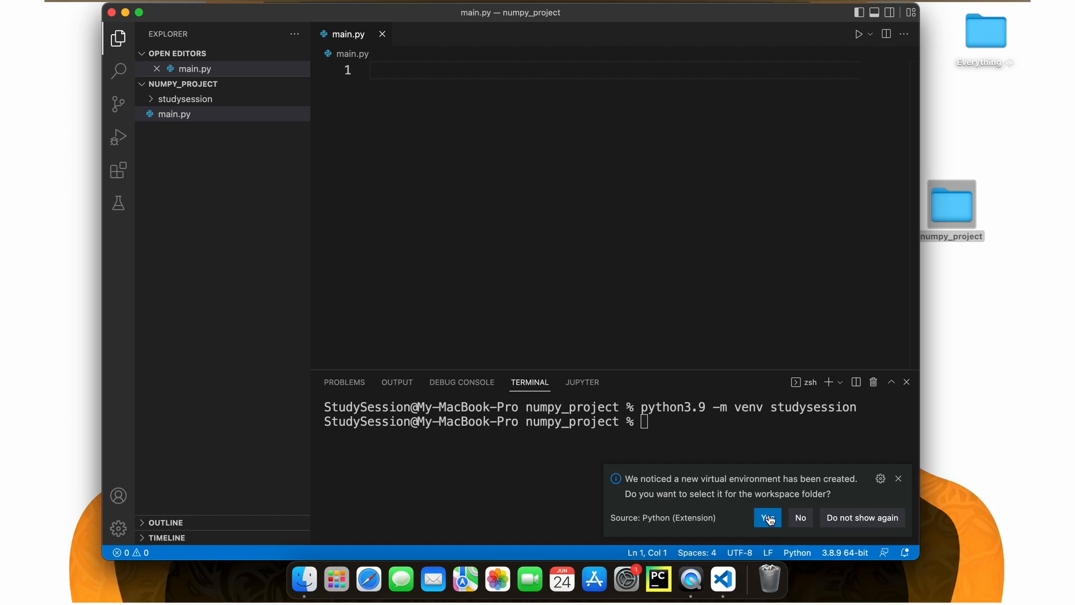
click(768, 518)
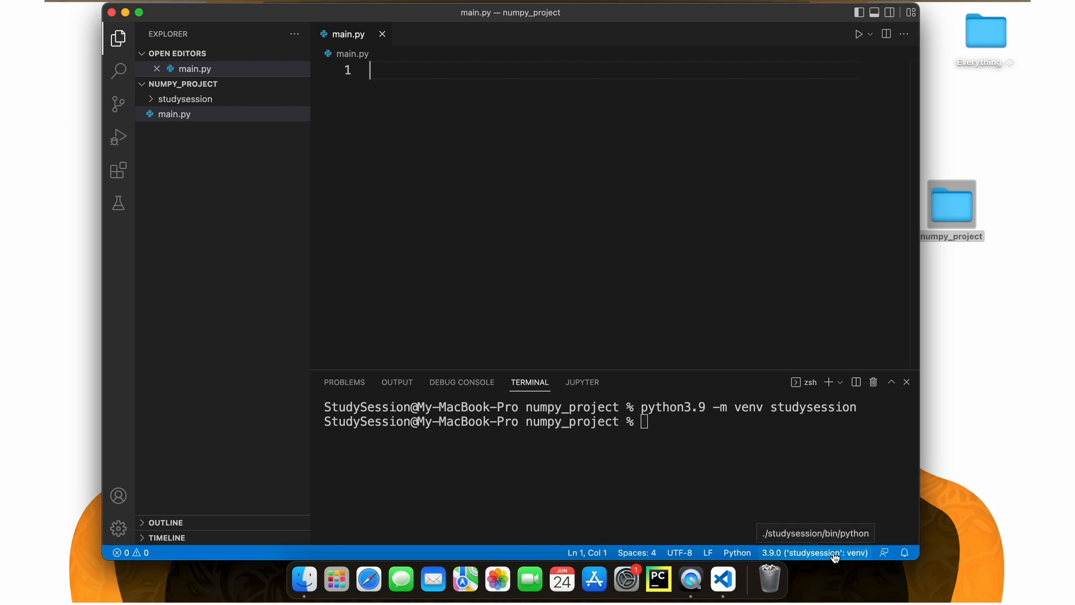
mouse_move(716, 426)
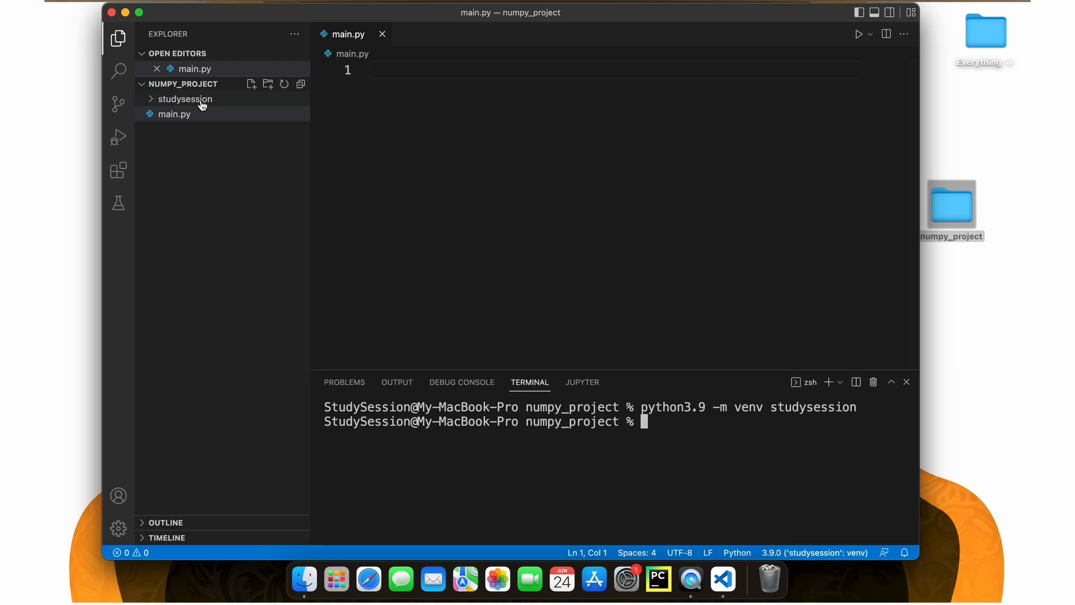
mouse_move(151, 102)
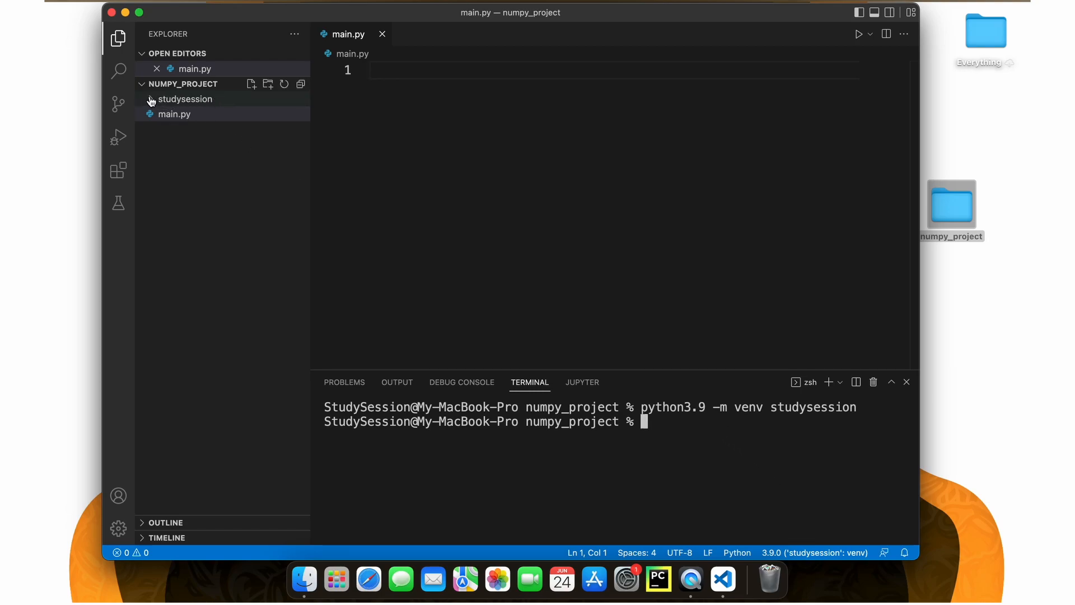
Step: Run source studysession/bin/activate so the prompt shows (studysession), then begin a pip3 command
click(185, 98)
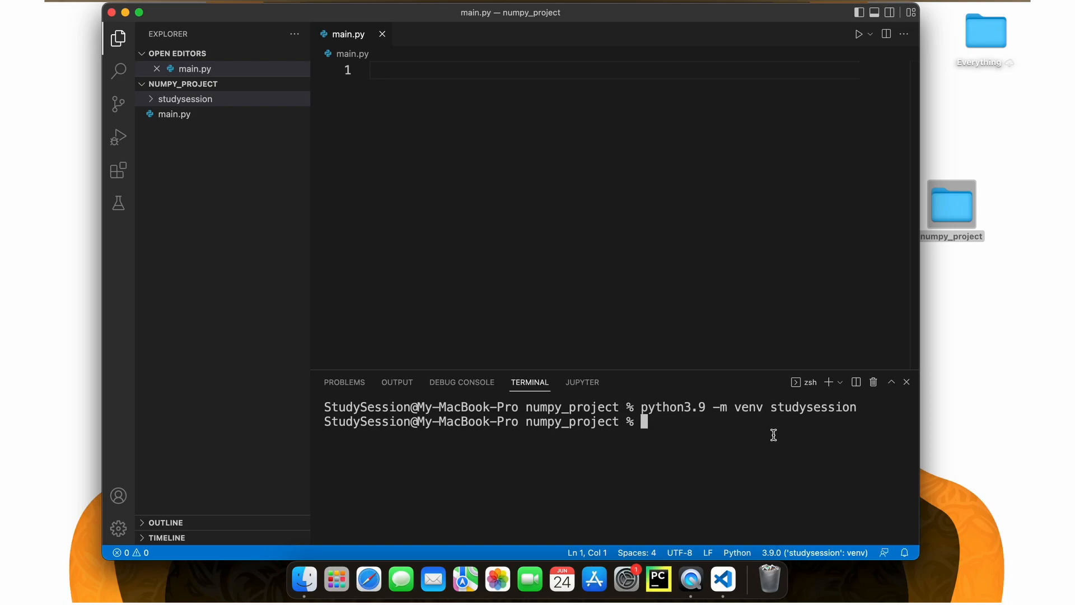
text(source)
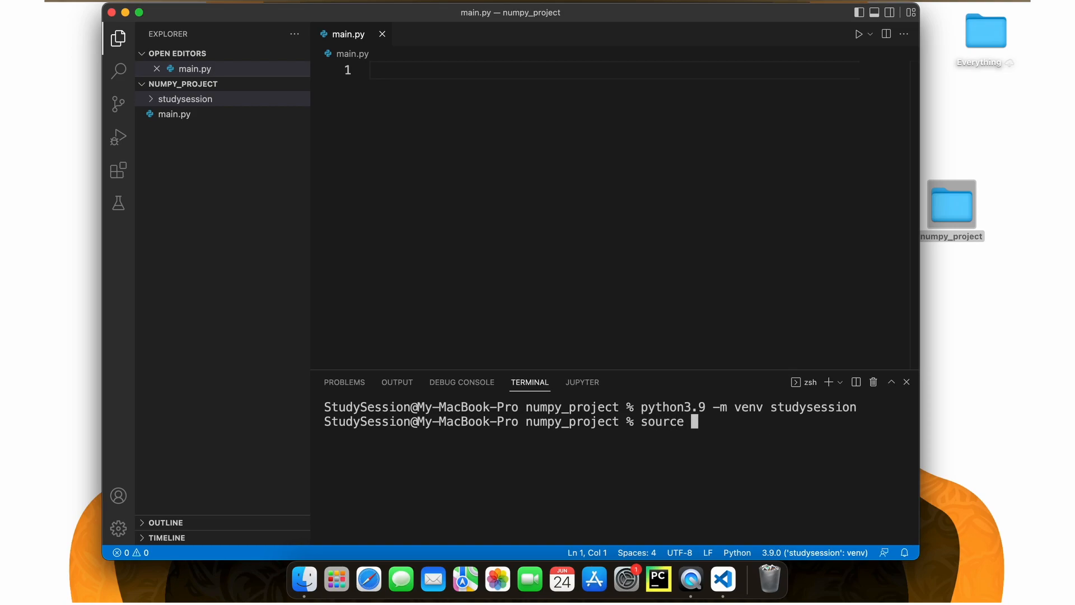
click(185, 99)
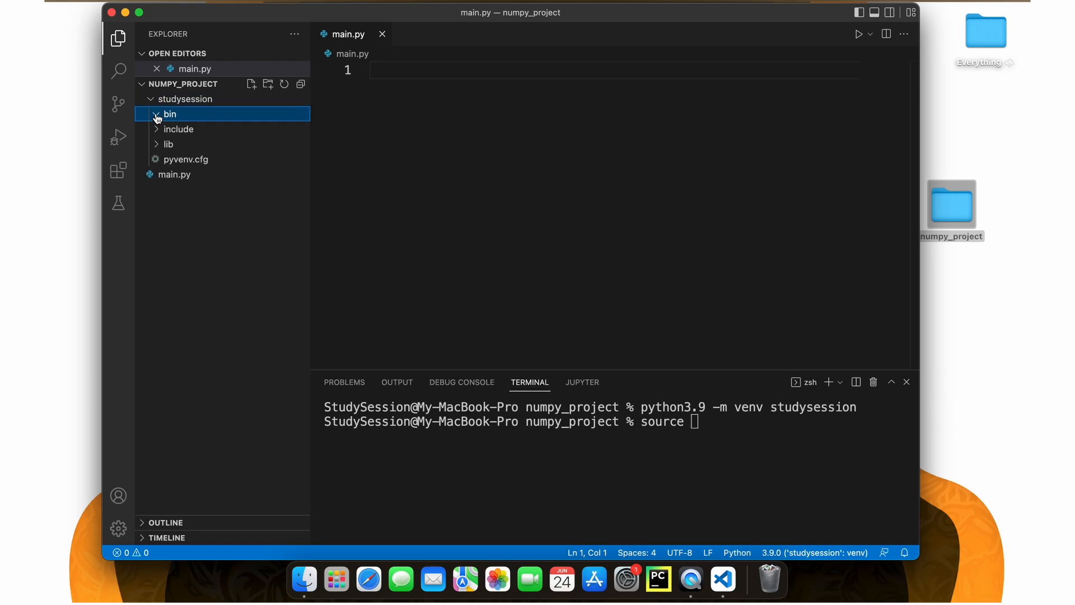
click(169, 114)
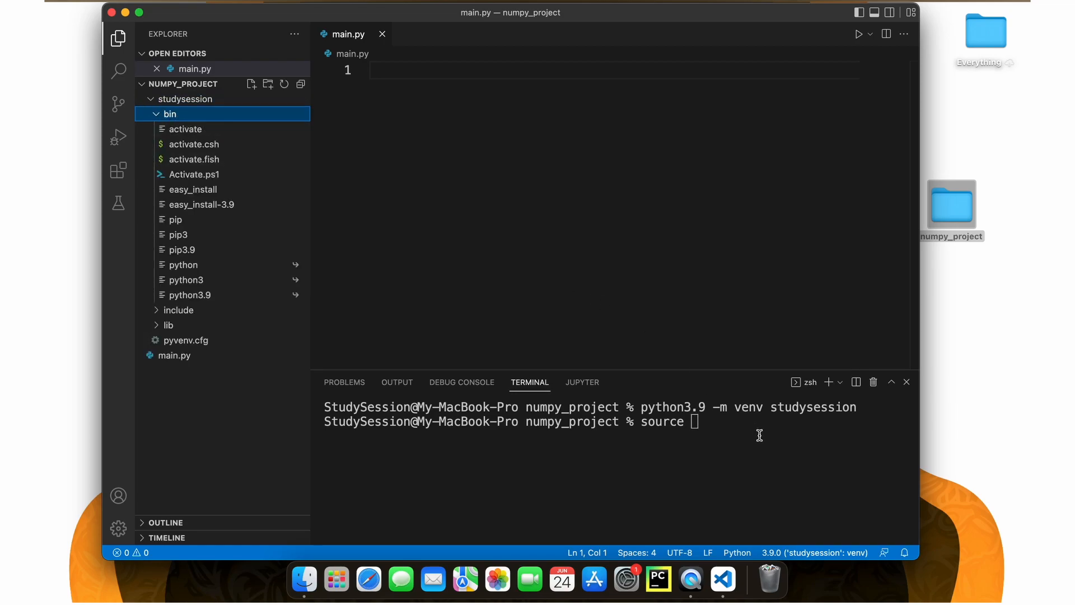
text(studysession/bi)
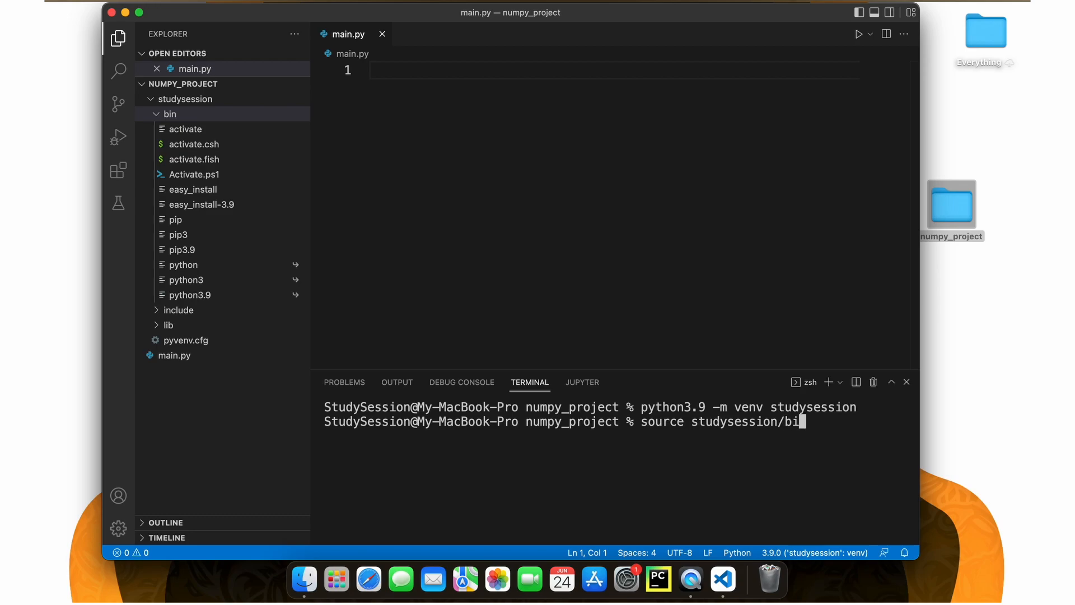
text(n/activate)
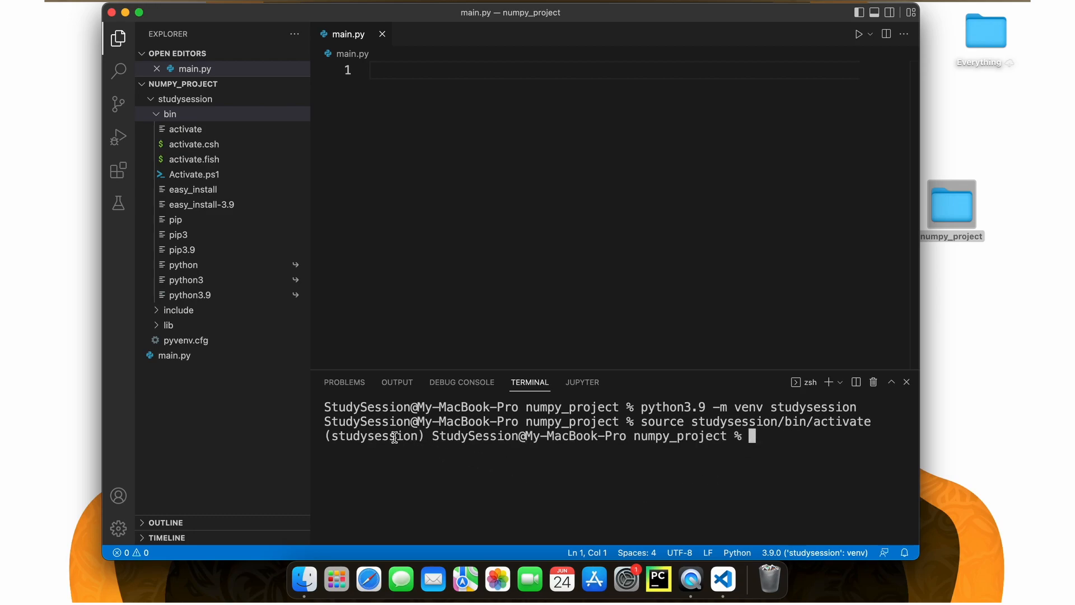
double_click(374, 436)
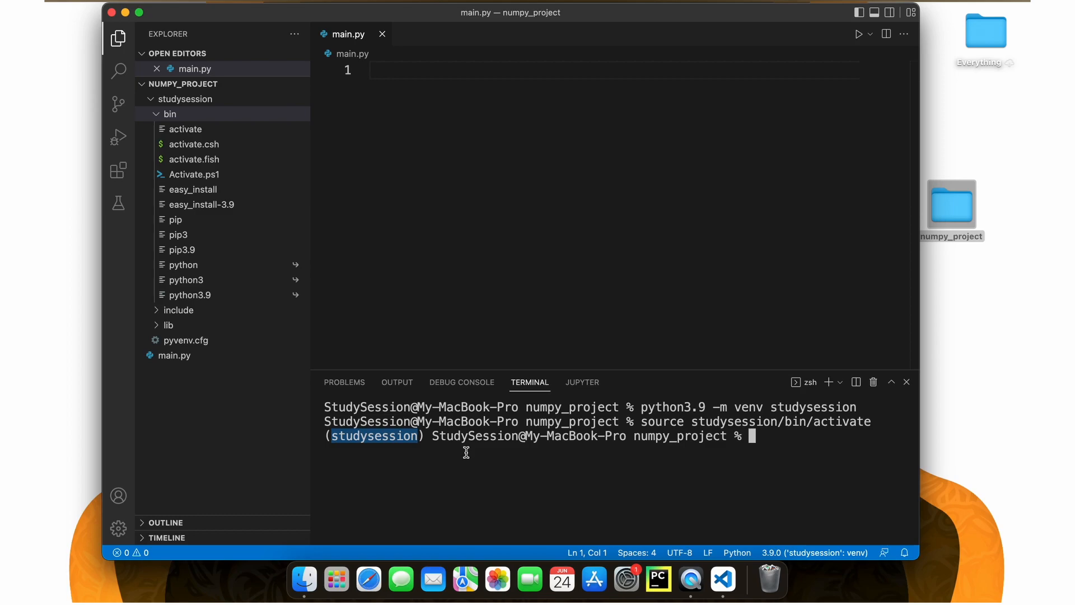
text(pip3)
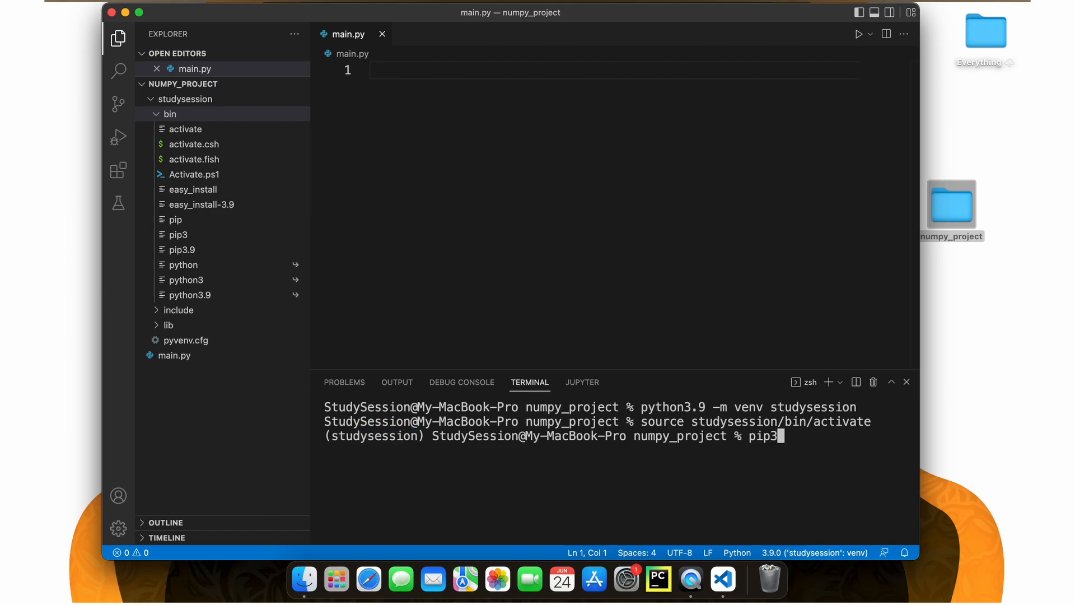
Step: Upgrade pip with pip3 install --upgrade pip, then install numpy 1.23.0 with pip3 install numpy
text(install --g)
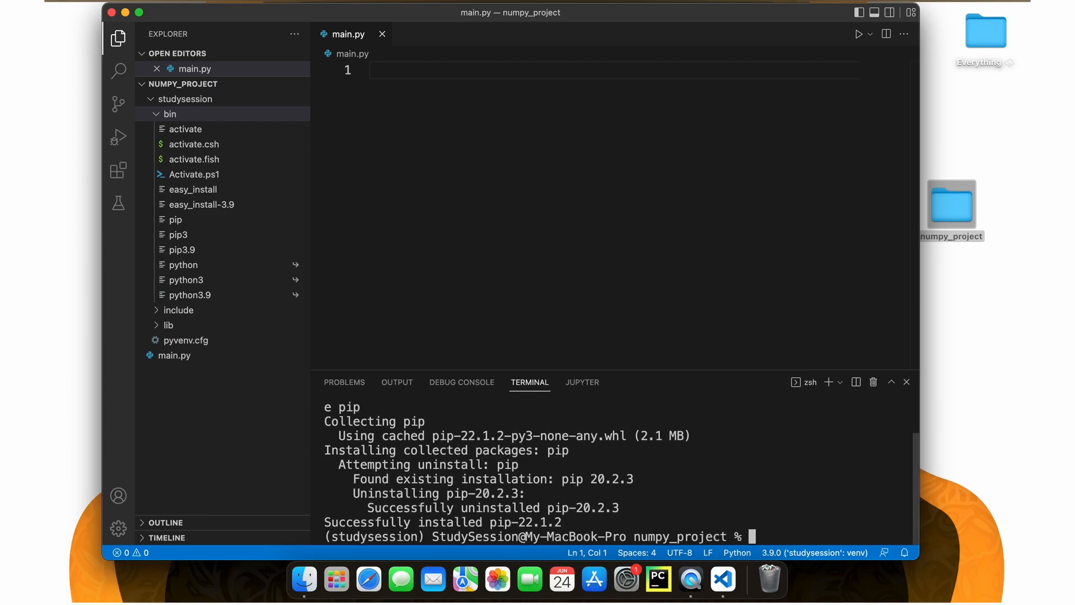
text(pip3 install)
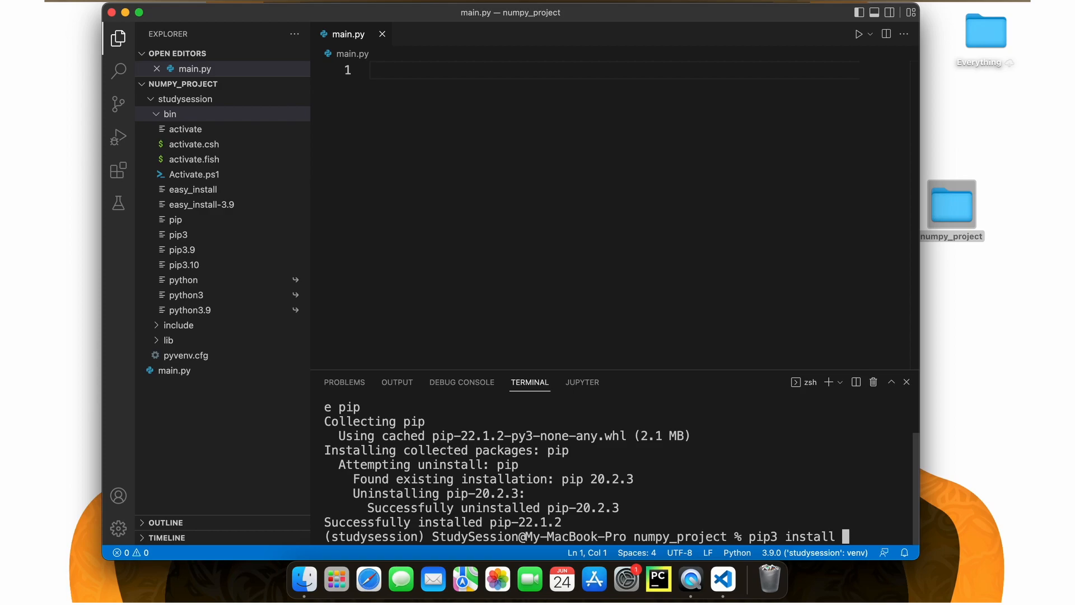
text(numpy)
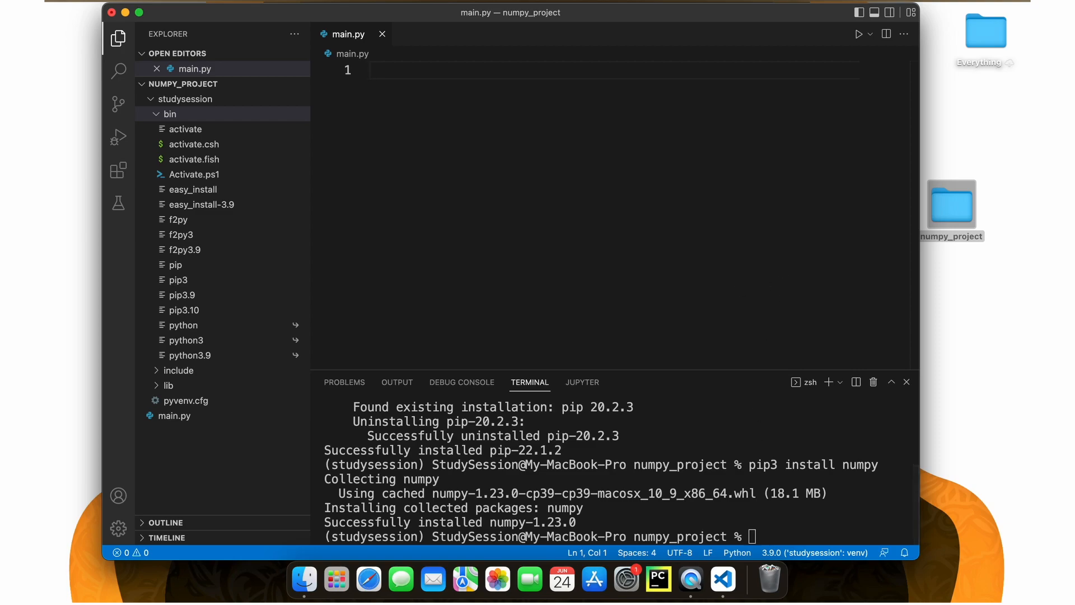
Step: Write import numpy as np and start new_matrix = np.array([[1,2,3]
text(import numpy as np)
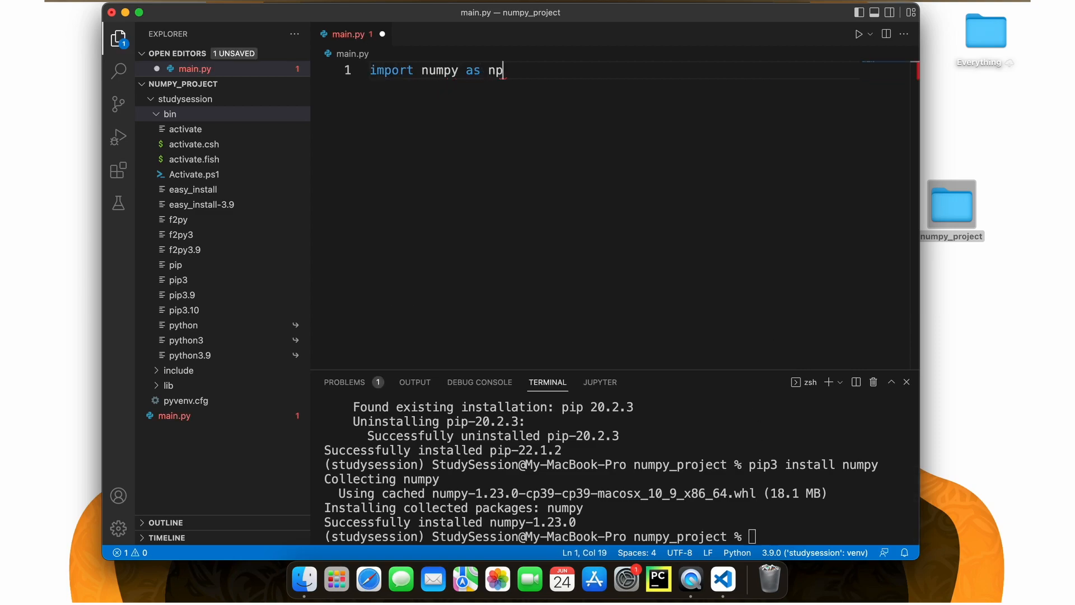
text(n)
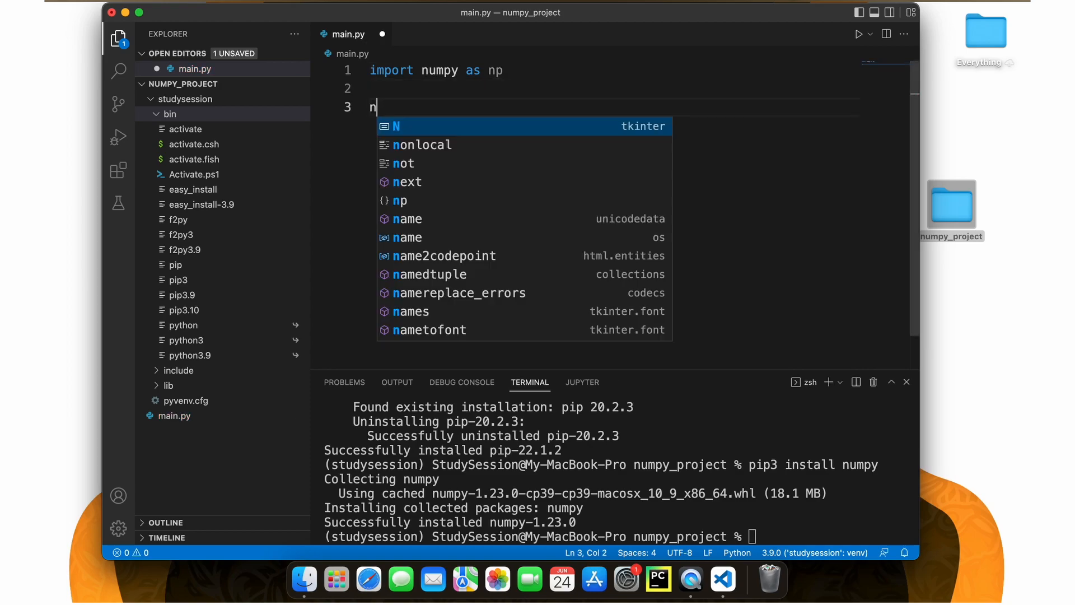
text(ew_matrix =)
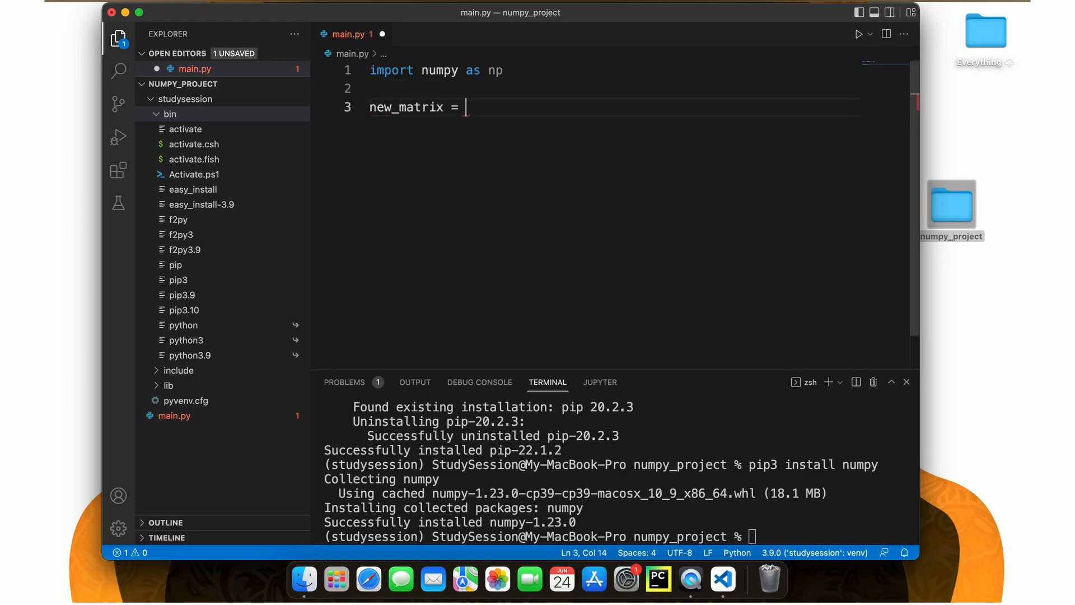
text(np.array)
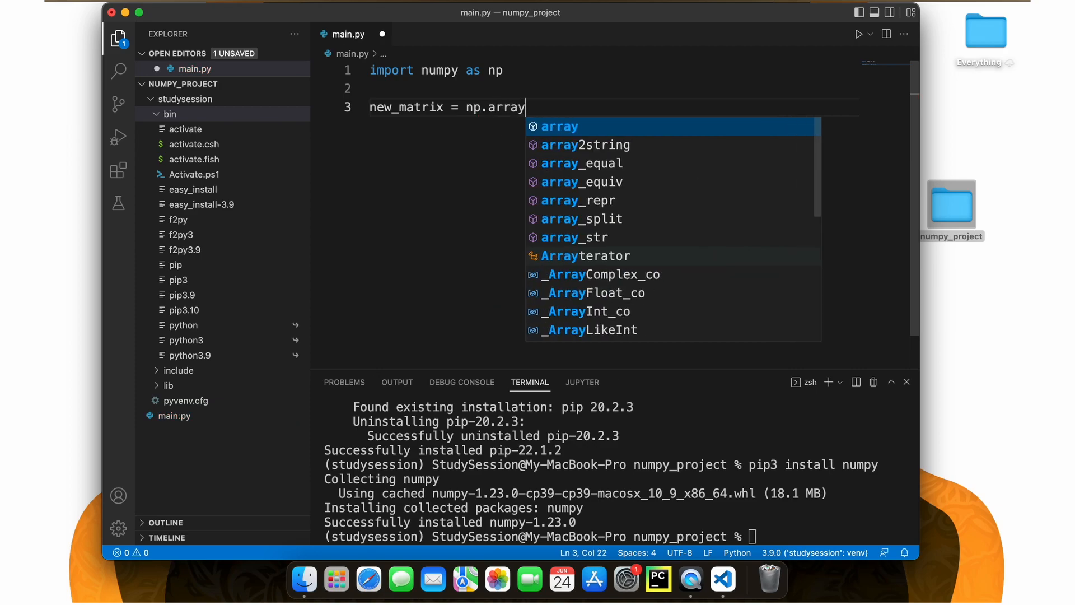
text(()
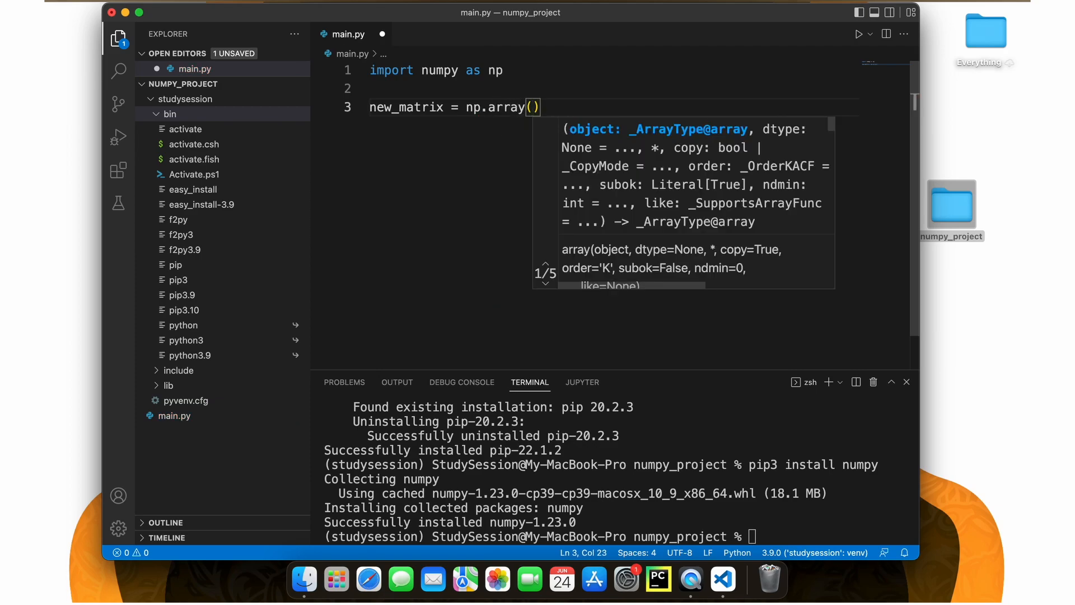
text([1,2,3]])
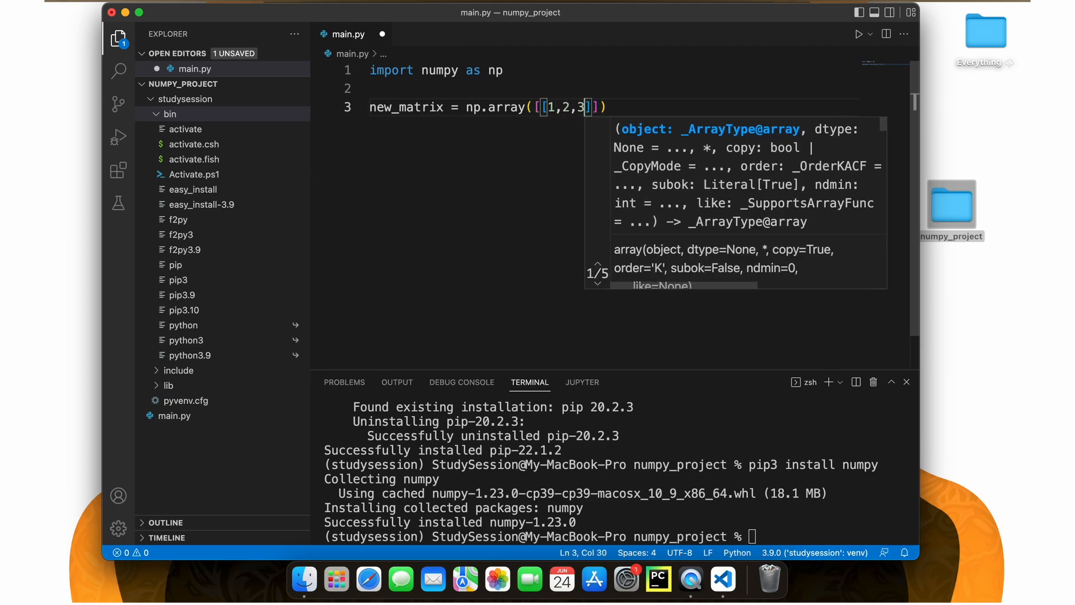
Step: Complete the array with rows [4,5,6] and [7,8,9] and add print(new_matrix)
text(,[])
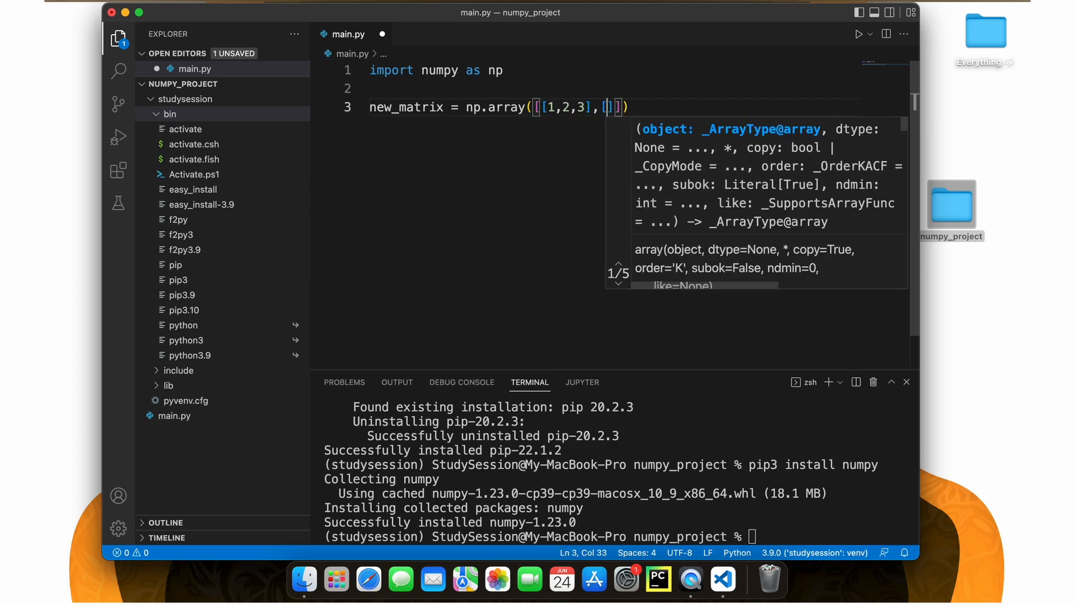
text(4,5,6)
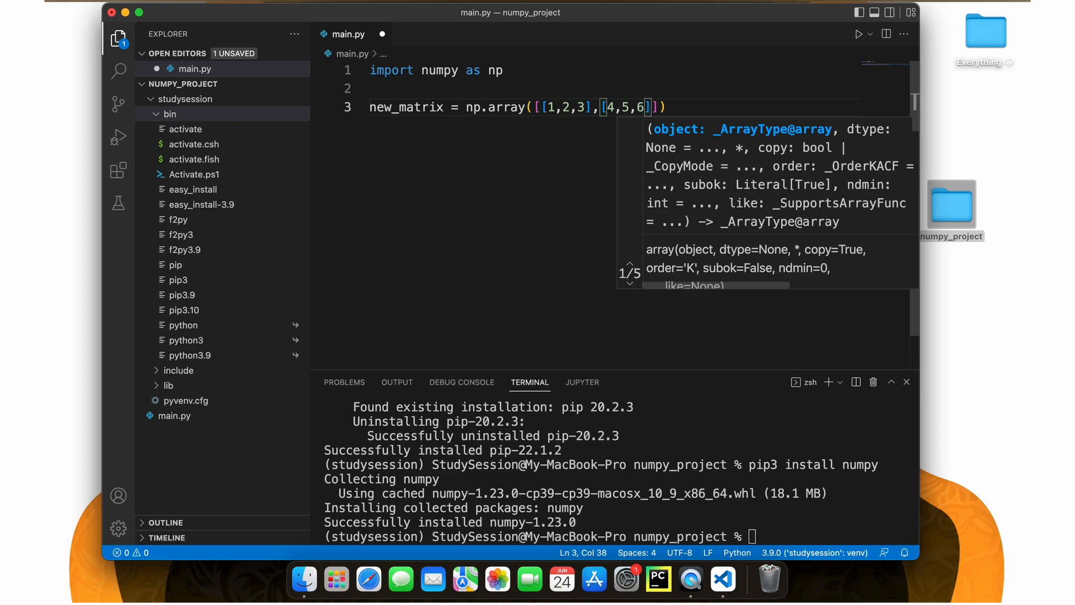
text(,[])
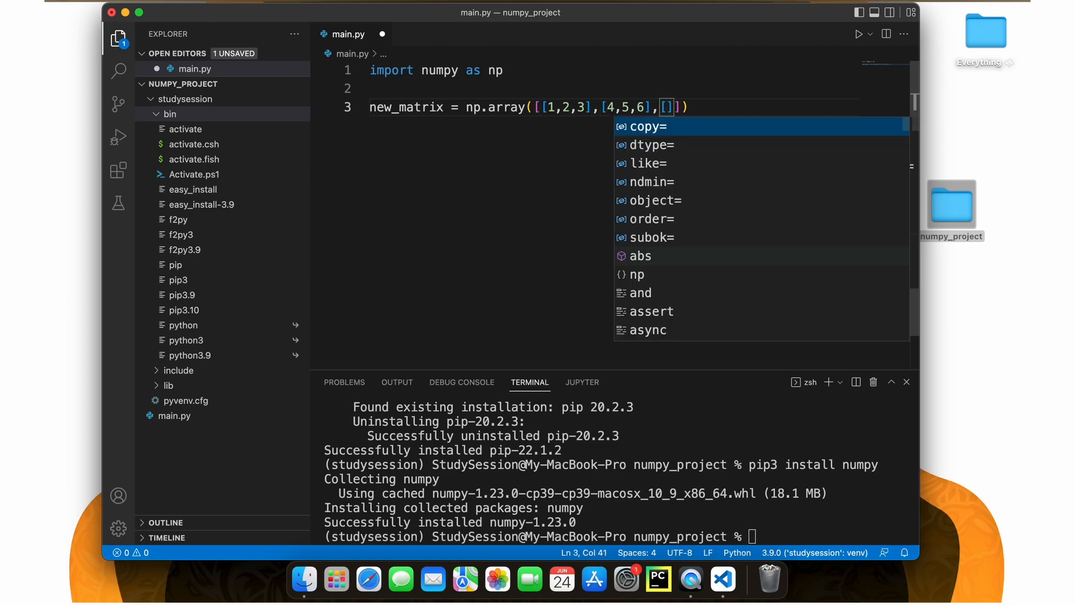
text(7,8,9)
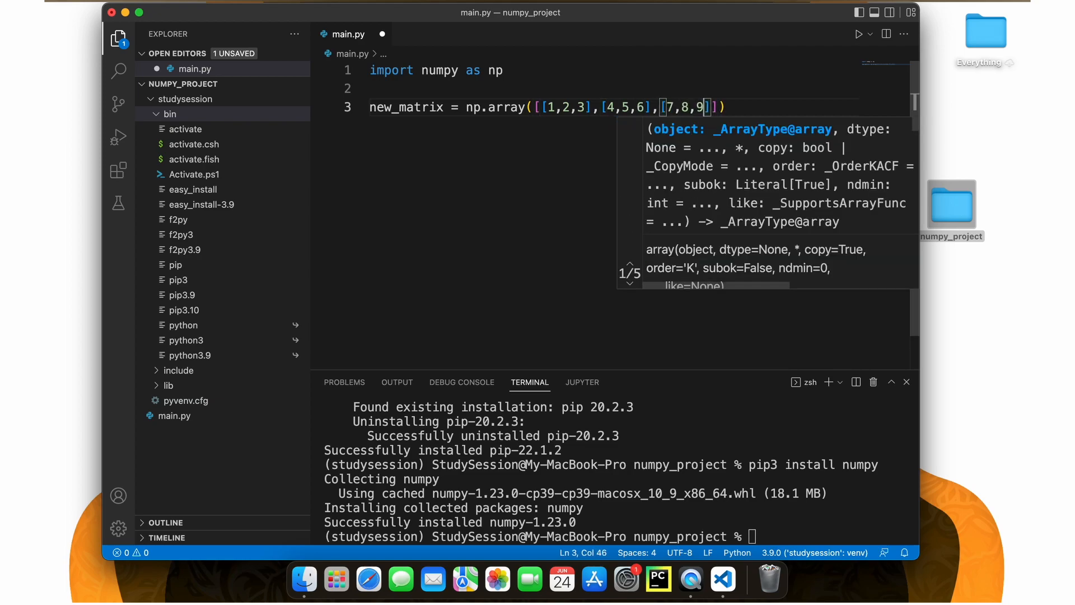
text(print(new_matrix)
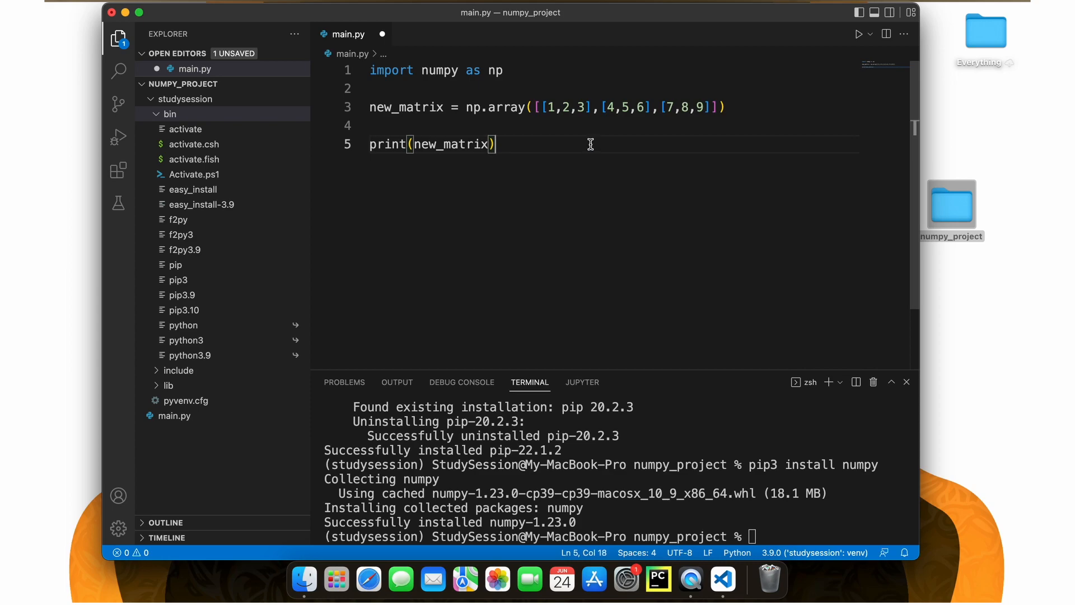
key(enter)
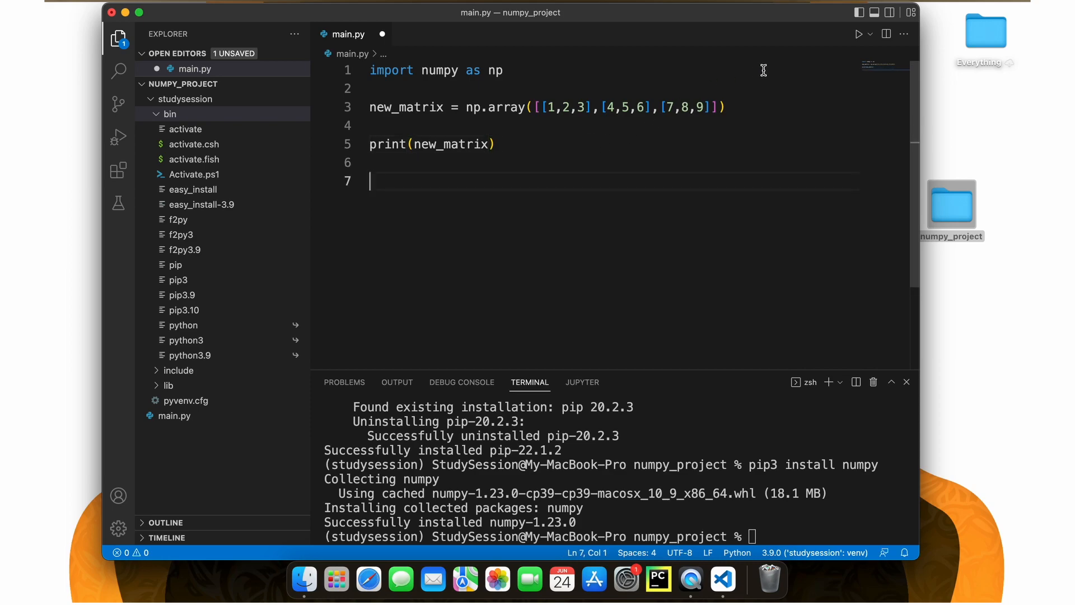